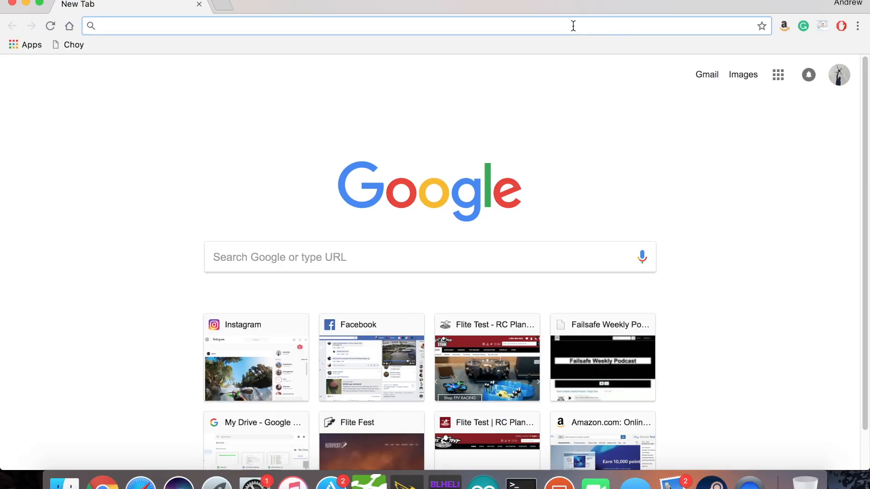
# Step: Load store.flitetest.com and scroll down the store home page
pyautogui.write('store.flitetest.com')
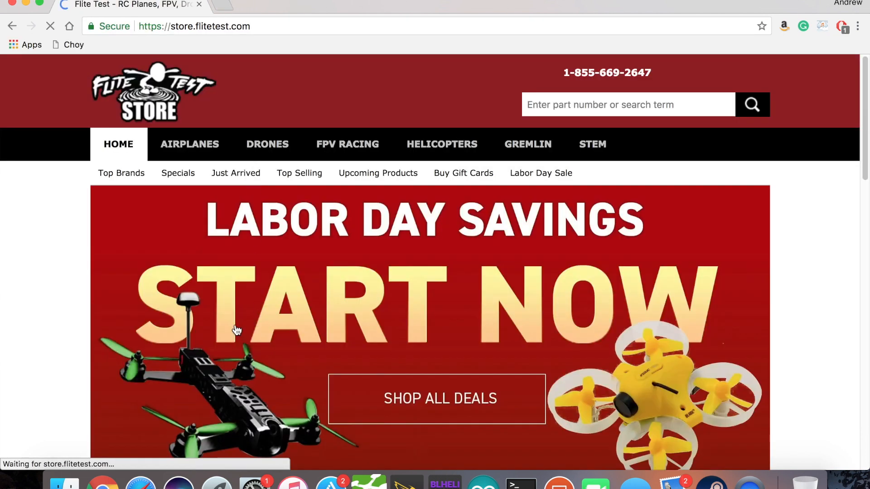
pyautogui.scroll(-3)
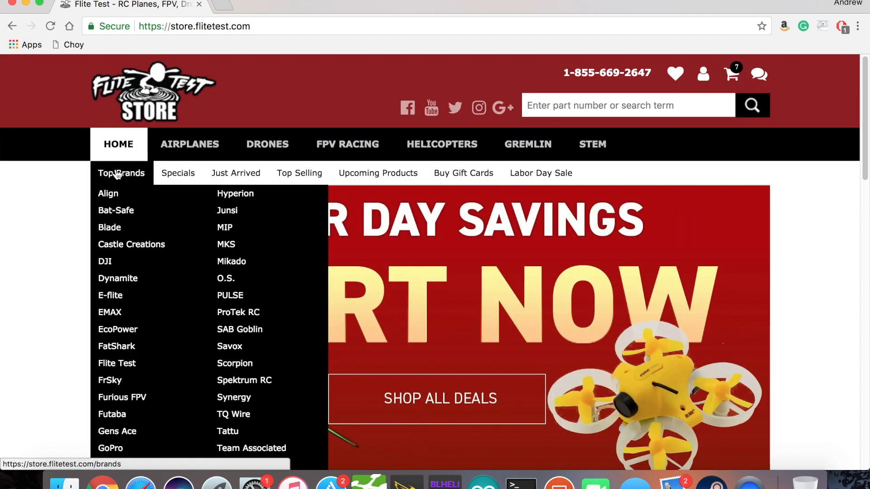
pyautogui.moveTo(132, 244)
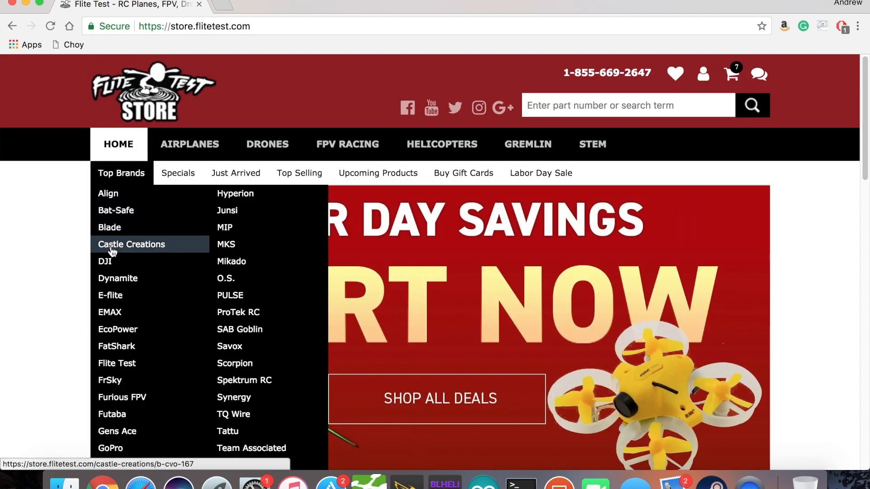
pyautogui.moveTo(20, 77)
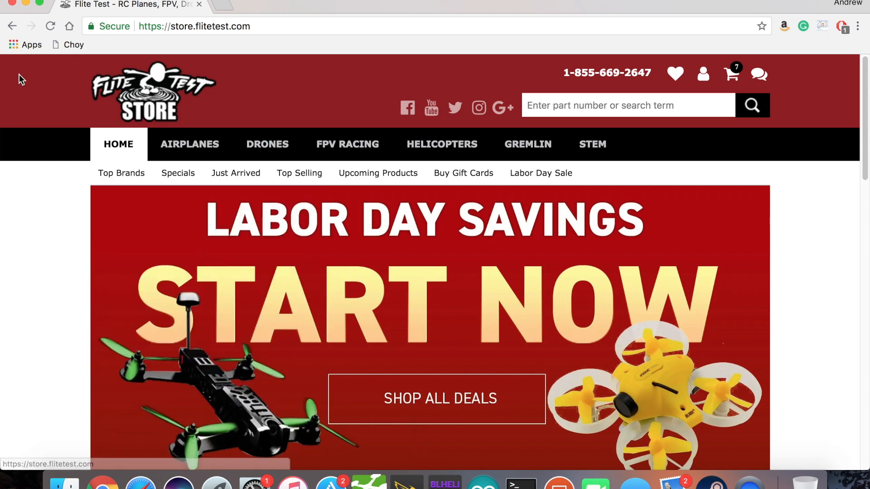
pyautogui.scroll(-3)
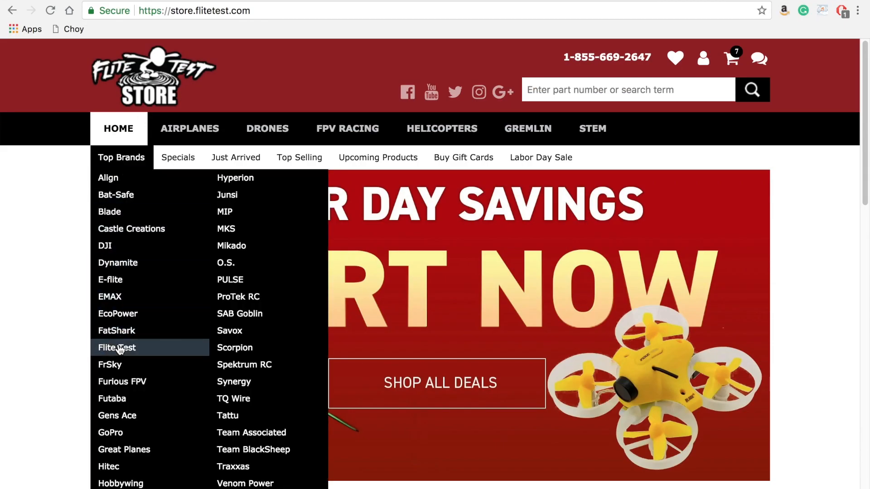
# Step: Open the Flite Test brand's Sportster Speed Build kit and scroll through specifications and kit contents
pyautogui.click(116, 348)
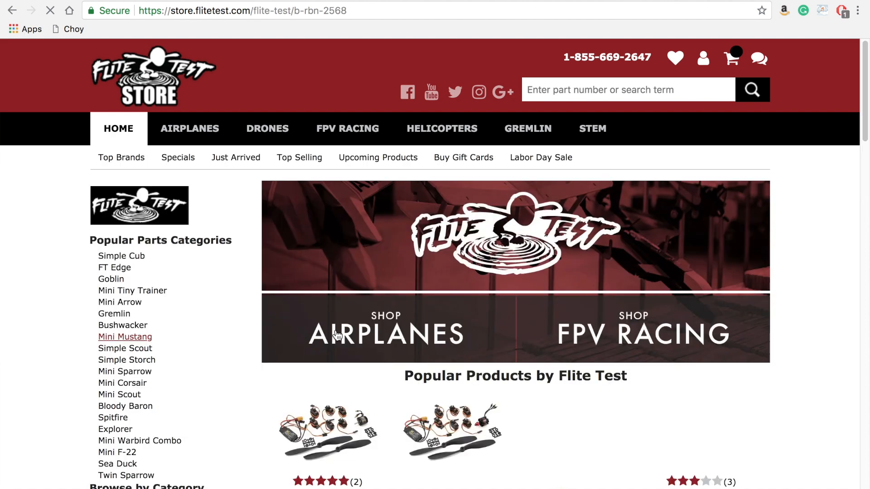
pyautogui.scroll(-3)
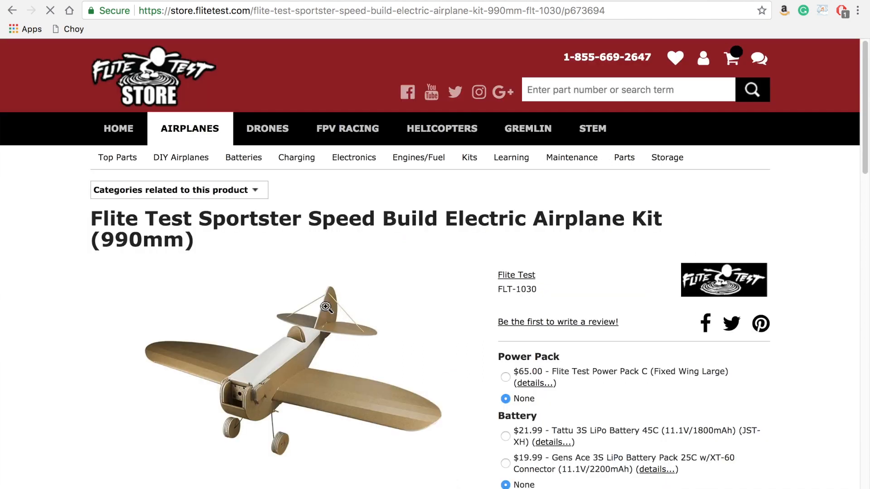
pyautogui.scroll(-3)
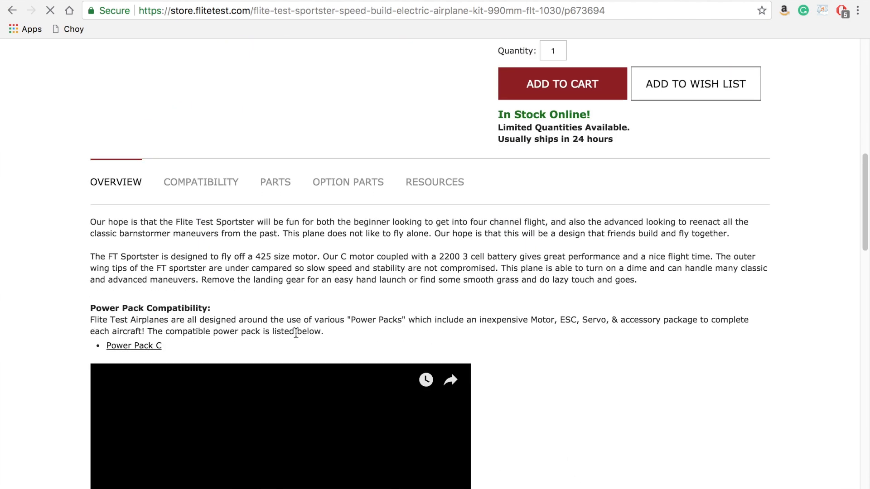
pyautogui.scroll(-3)
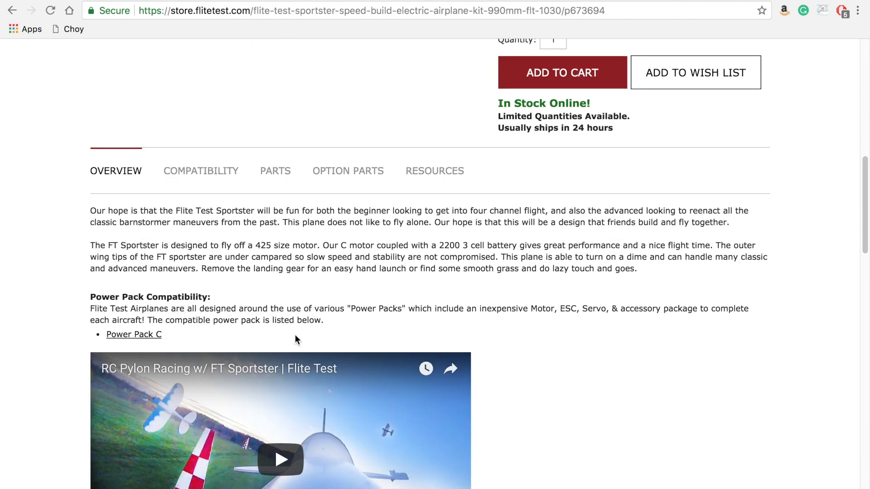
pyautogui.scroll(-3)
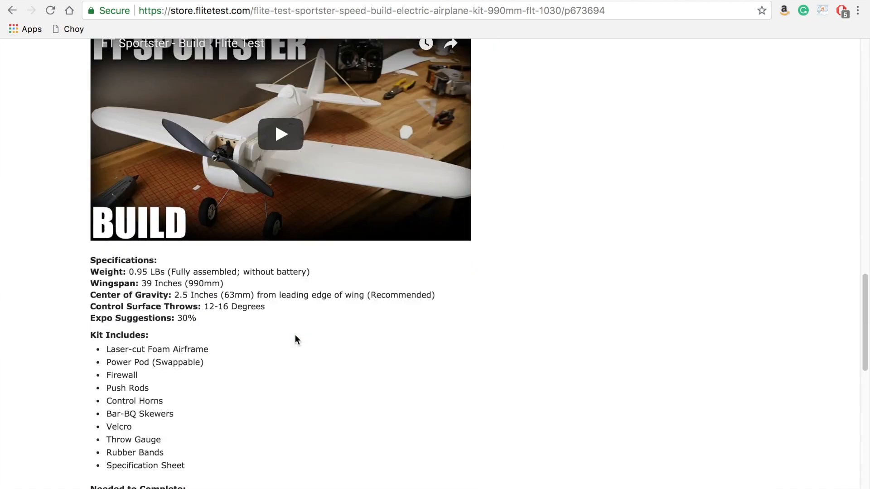
pyautogui.scroll(-3)
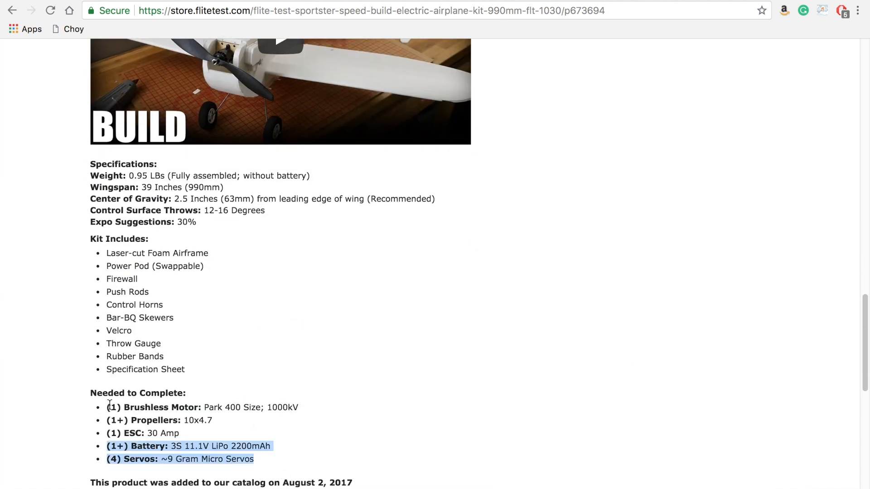
pyautogui.scroll(-3)
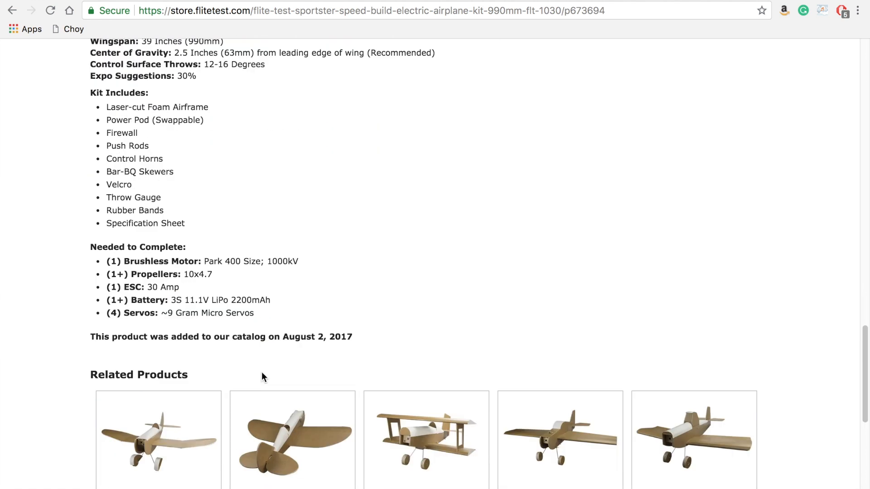
# Step: Open the kit's Resources tab and the FT Sportster Tiled Plans PDF link
pyautogui.click(348, 160)
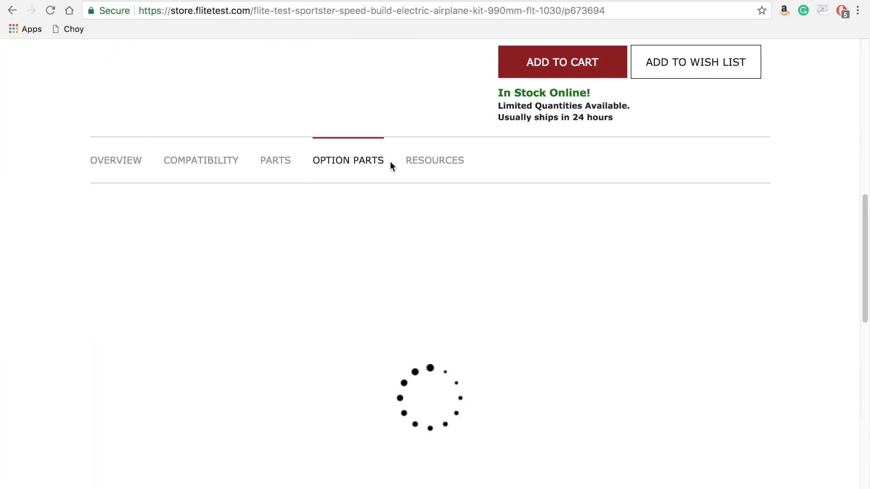
pyautogui.click(434, 161)
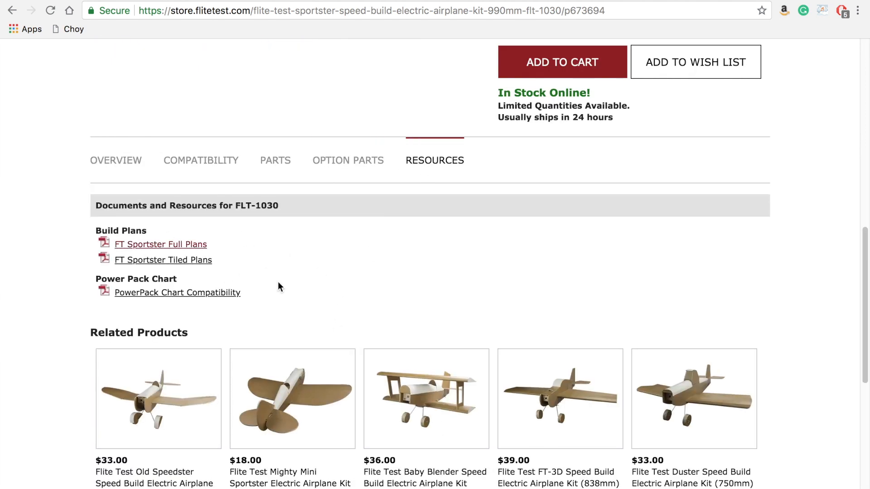
pyautogui.moveTo(193, 260)
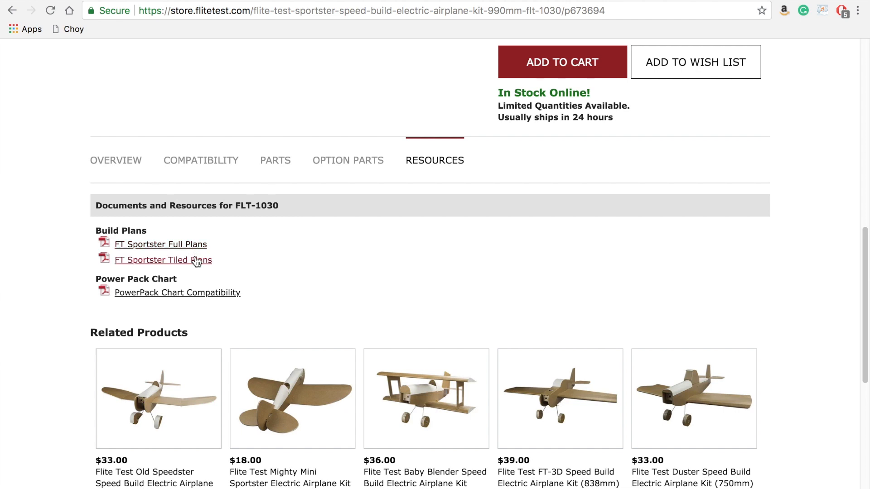
pyautogui.moveTo(191, 244)
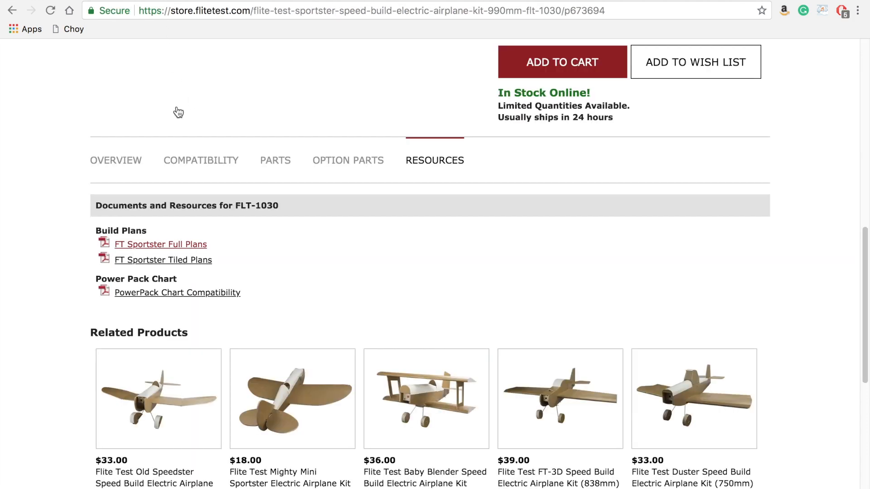
pyautogui.click(163, 259)
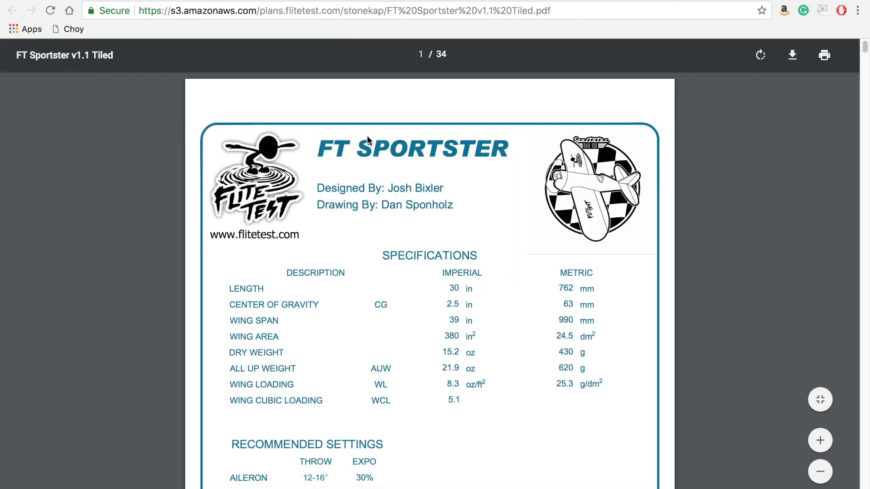
pyautogui.moveTo(443, 2)
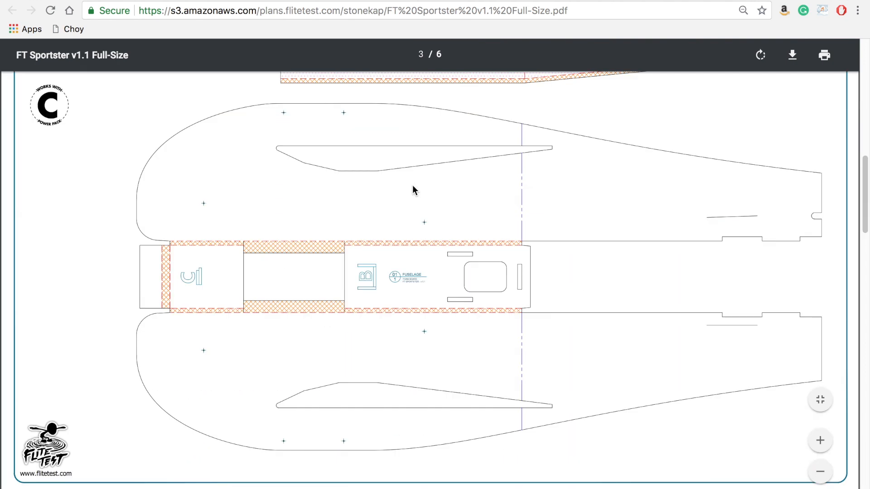
# Step: Scroll through the 6-page FT Sportster v1.1 Full-Size plans to the last page
pyautogui.scroll(-3)
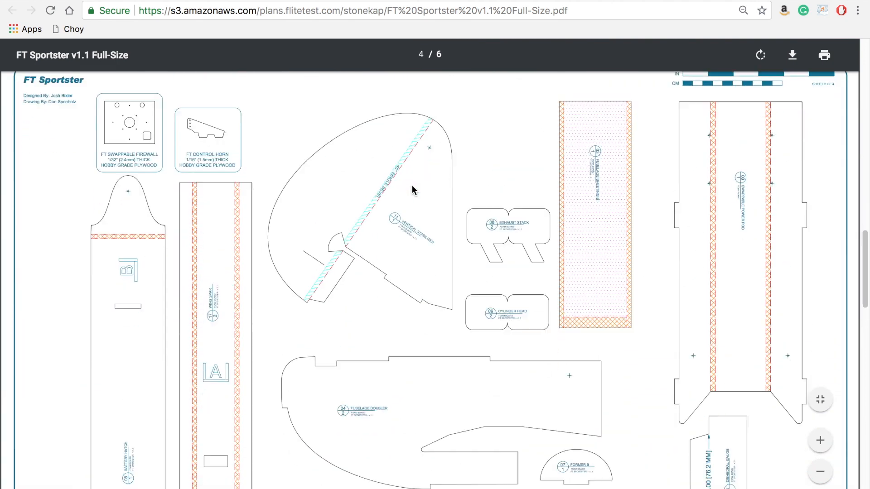
pyautogui.scroll(-3)
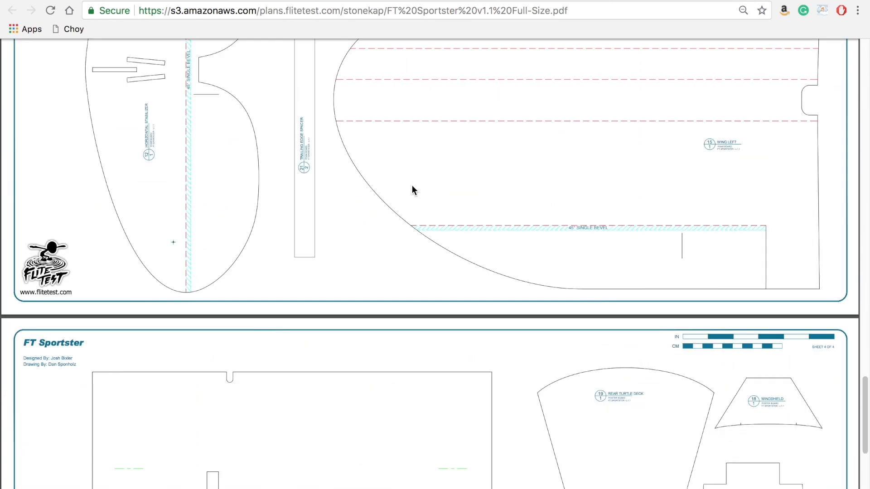
pyautogui.scroll(-3)
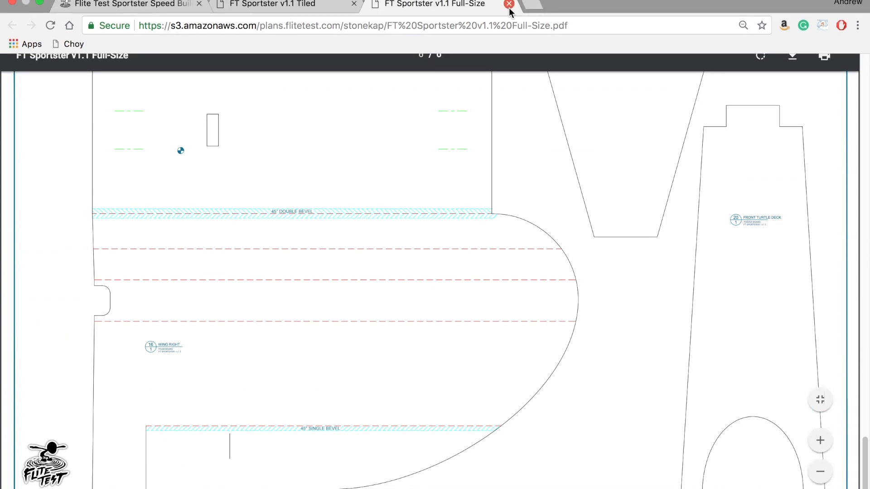
pyautogui.click(509, 4)
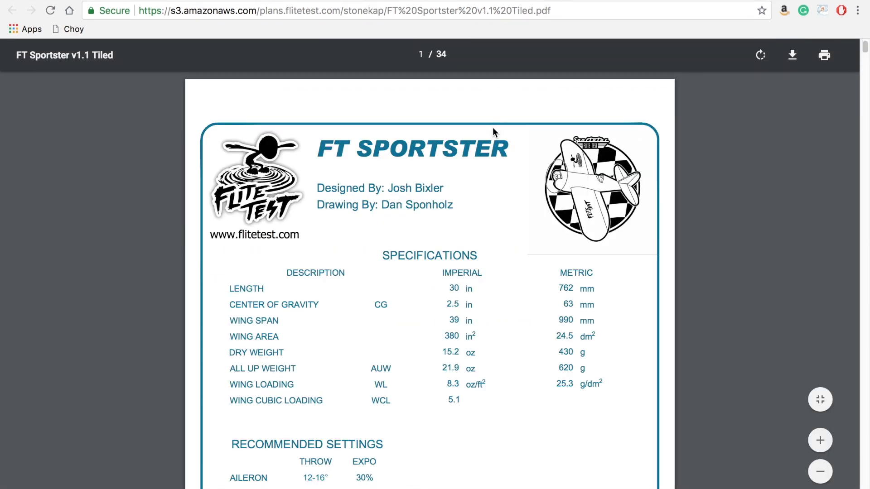
pyautogui.scroll(-3)
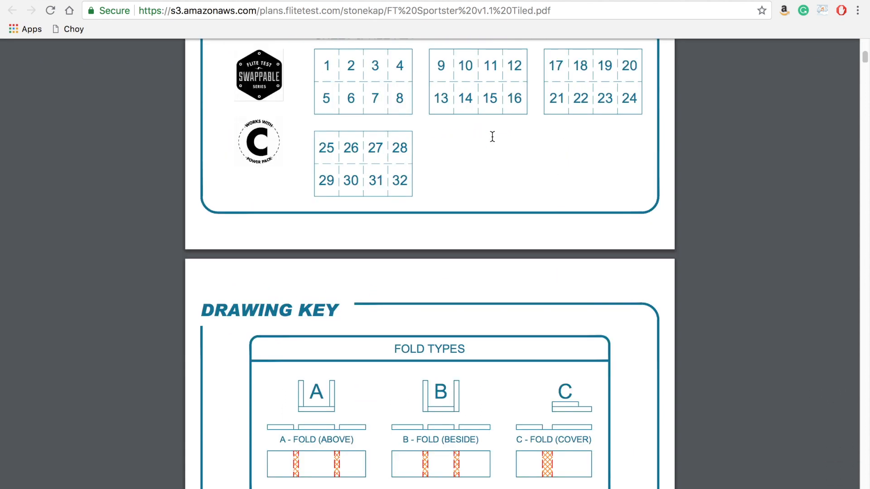
pyautogui.scroll(3)
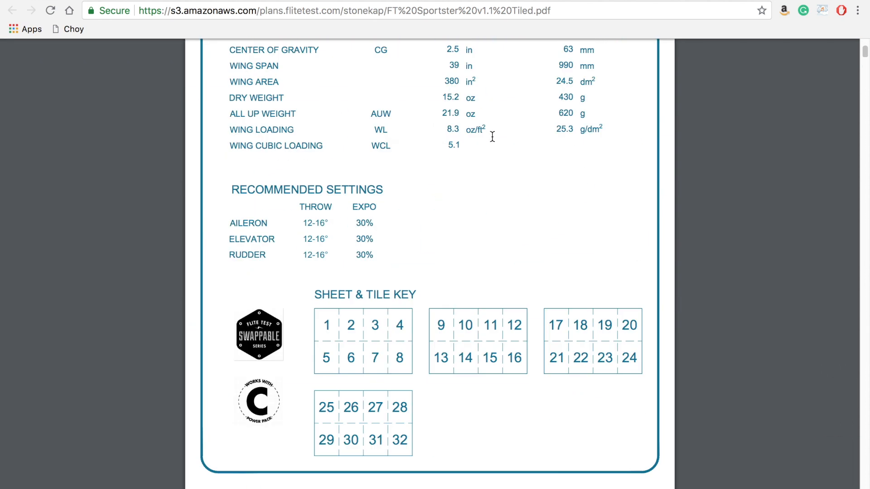
pyautogui.moveTo(452, 356)
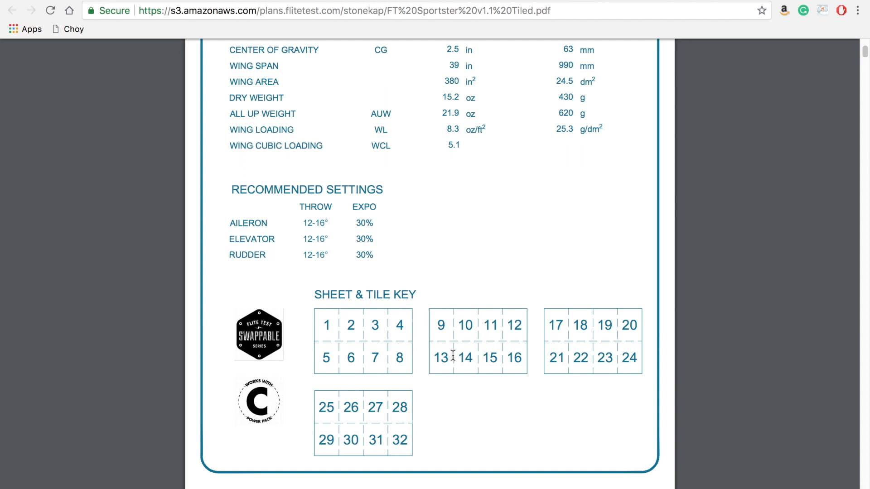
pyautogui.moveTo(376, 326)
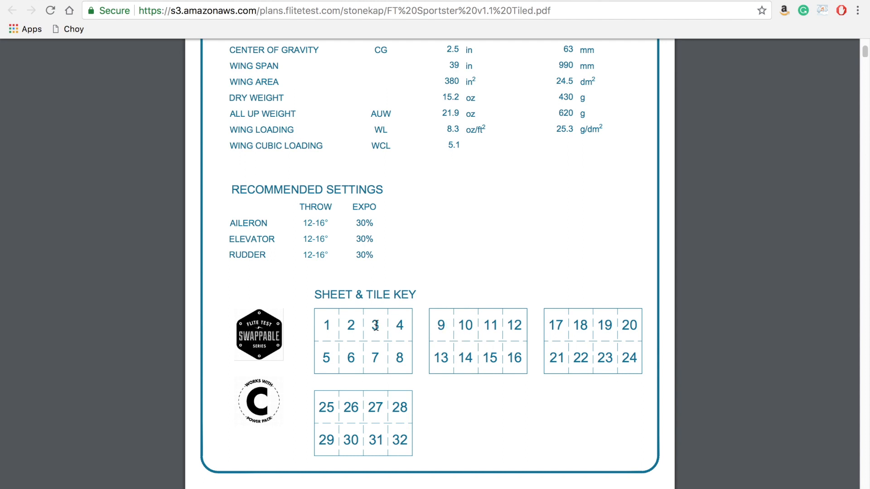
pyautogui.scroll(-3)
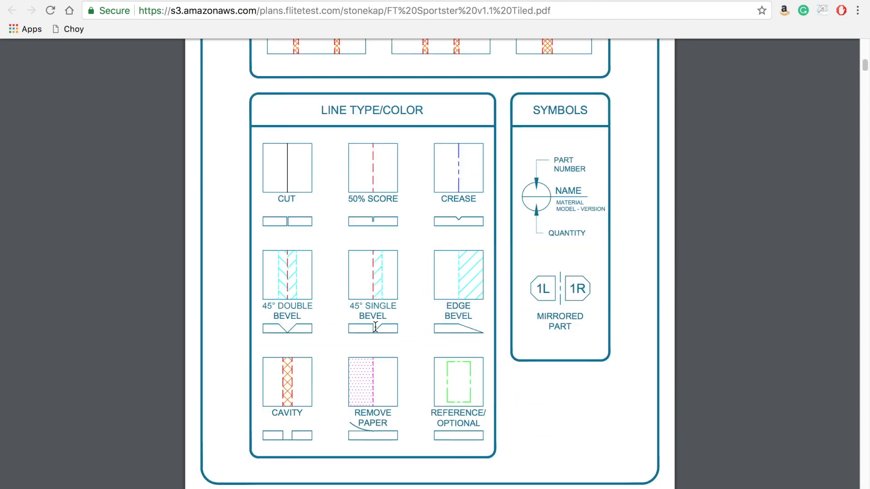
pyautogui.scroll(-3)
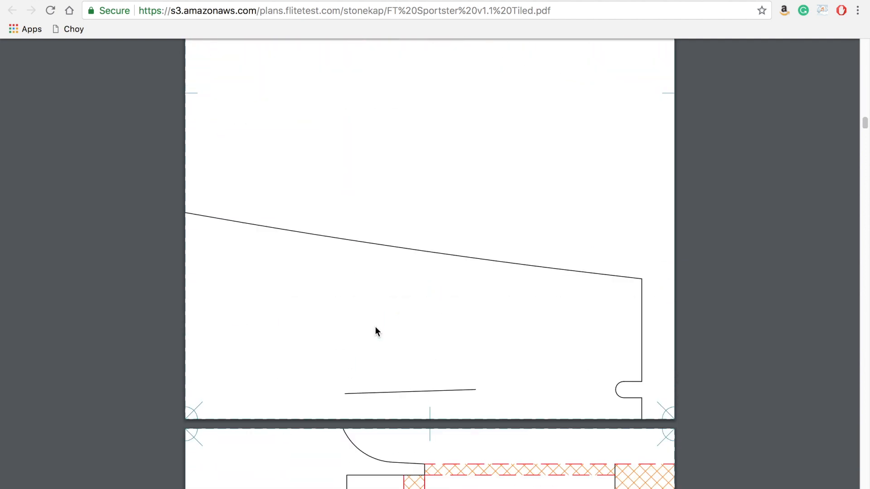
pyautogui.scroll(-3)
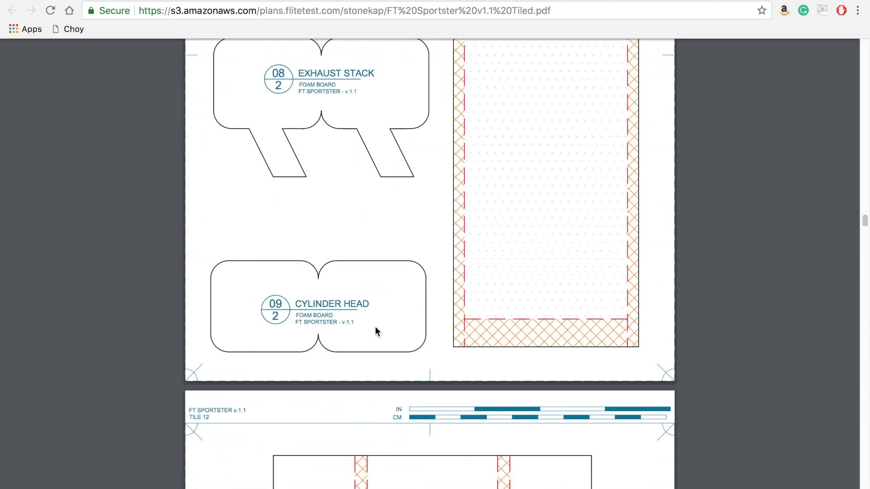
pyautogui.scroll(-3)
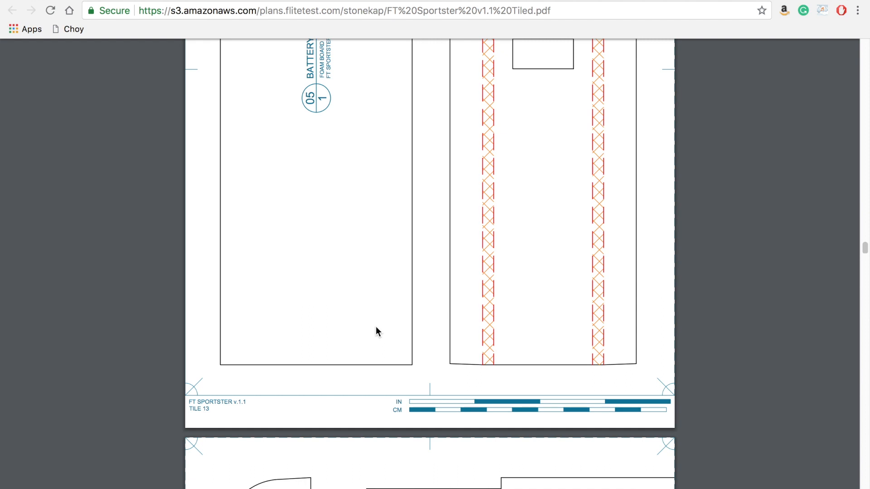
pyautogui.scroll(-3)
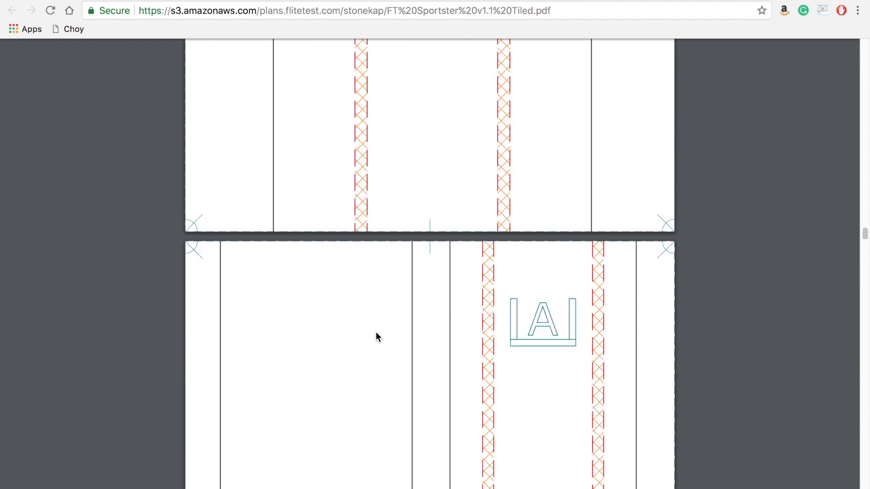
pyautogui.scroll(-3)
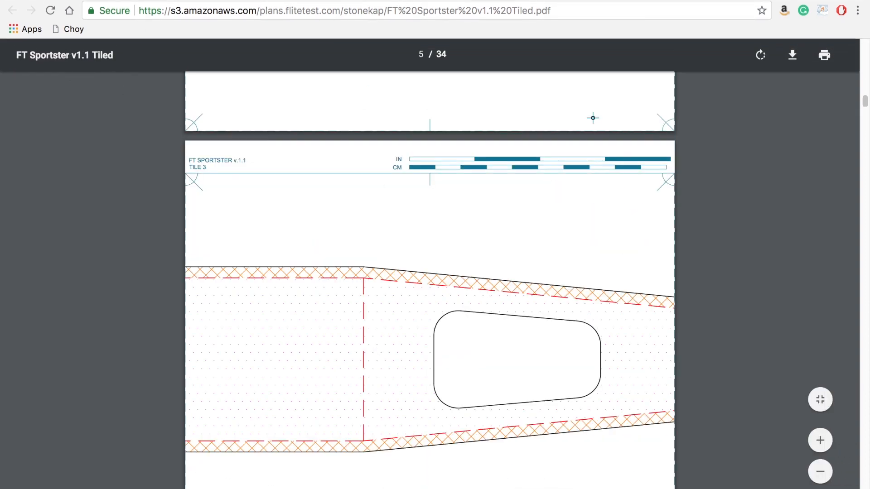
# Step: Go to flitetest.com and search FTScratchBuild articles for 'sport'
pyautogui.write('flite')
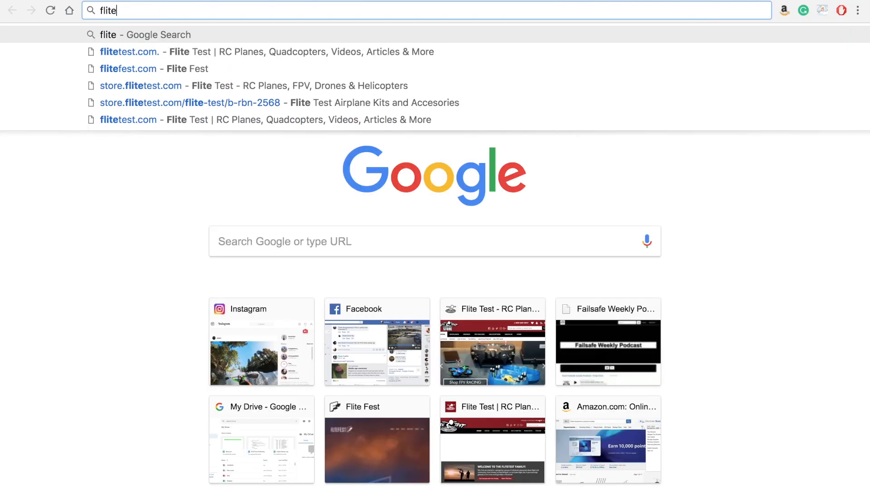
pyautogui.click(129, 52)
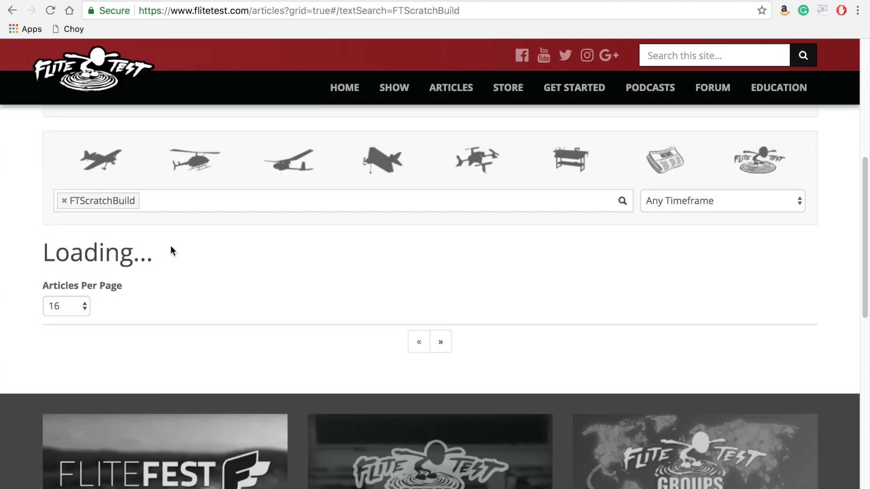
pyautogui.write('s')
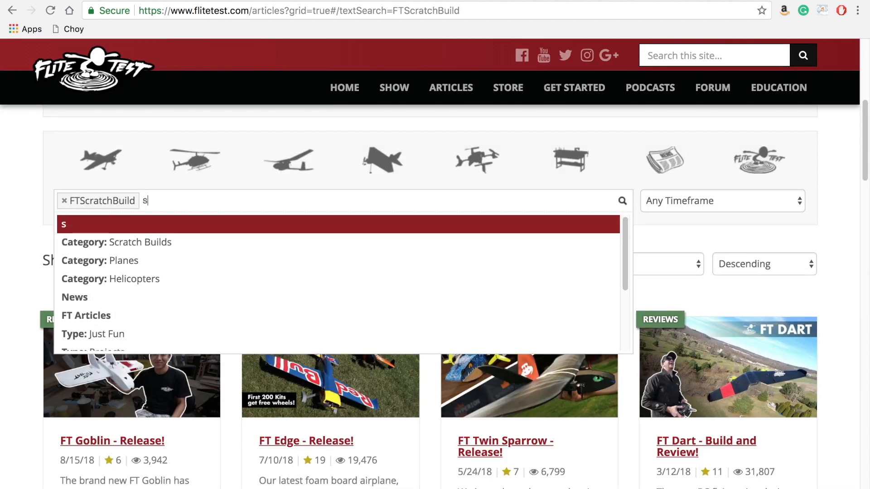
pyautogui.write('port')
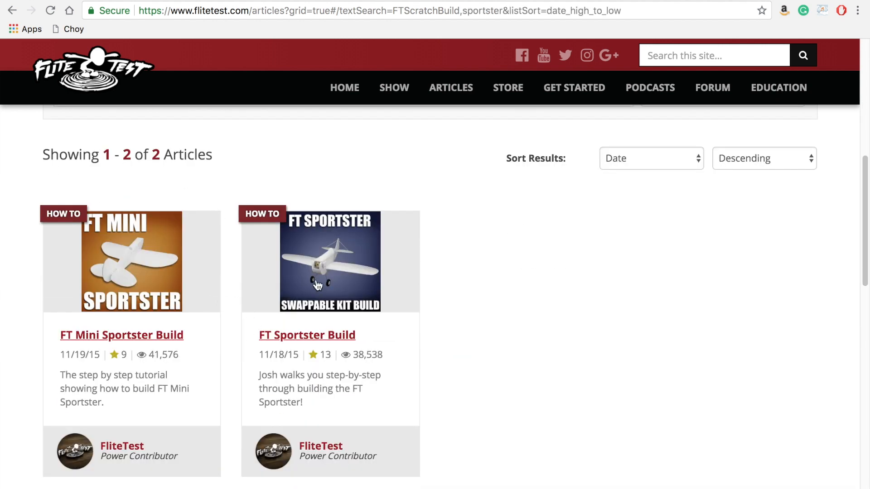
# Step: Open the FT Sportster Build article and scroll to its Full, Tiled and All-in-one plan links
pyautogui.click(330, 261)
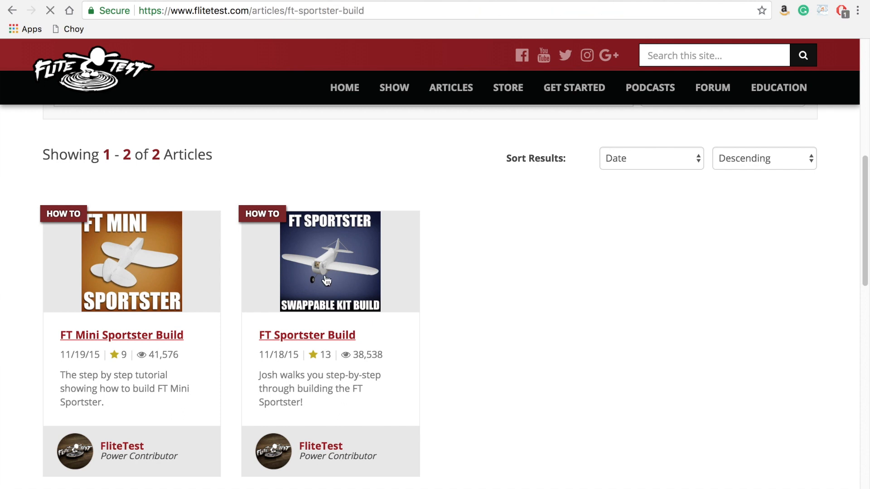
pyautogui.click(306, 335)
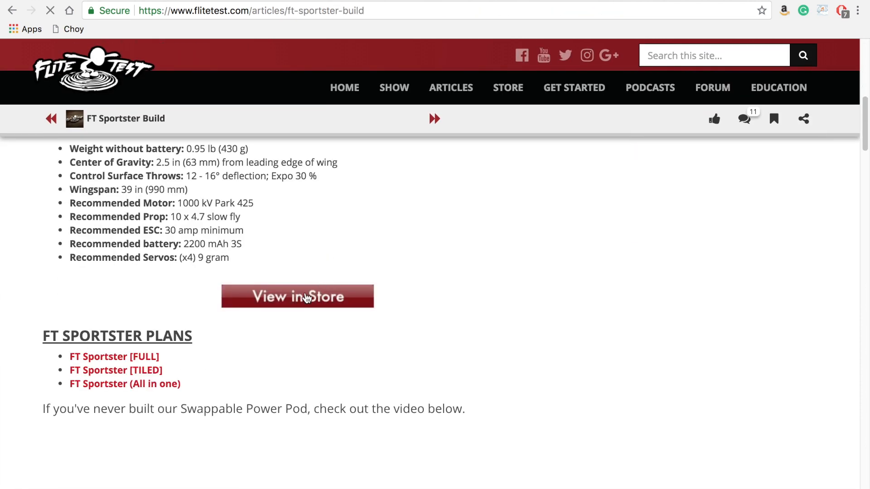
pyautogui.scroll(-3)
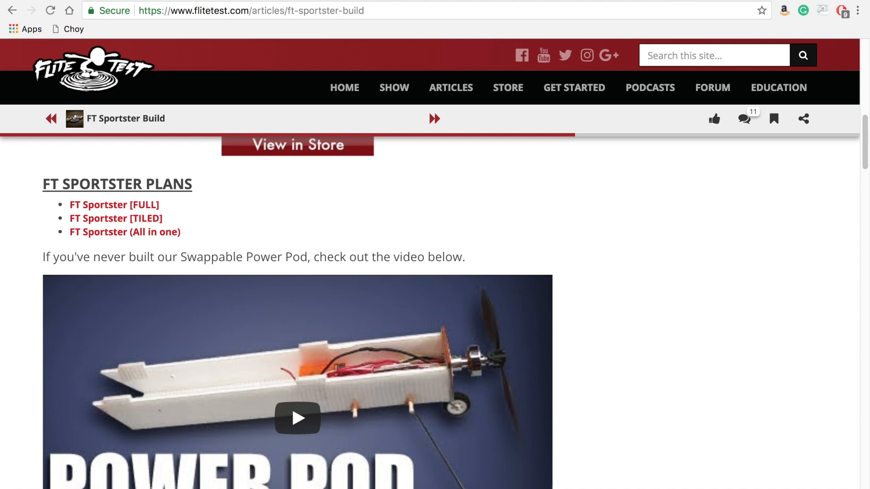
# Step: Open the FT Sportster [TILED] plans PDF, view its print options, then cancel
pyautogui.click(115, 218)
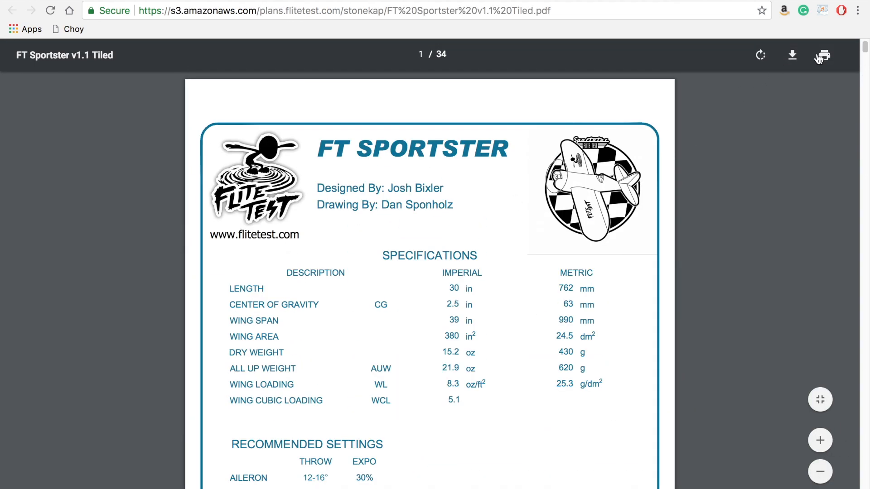
pyautogui.click(823, 56)
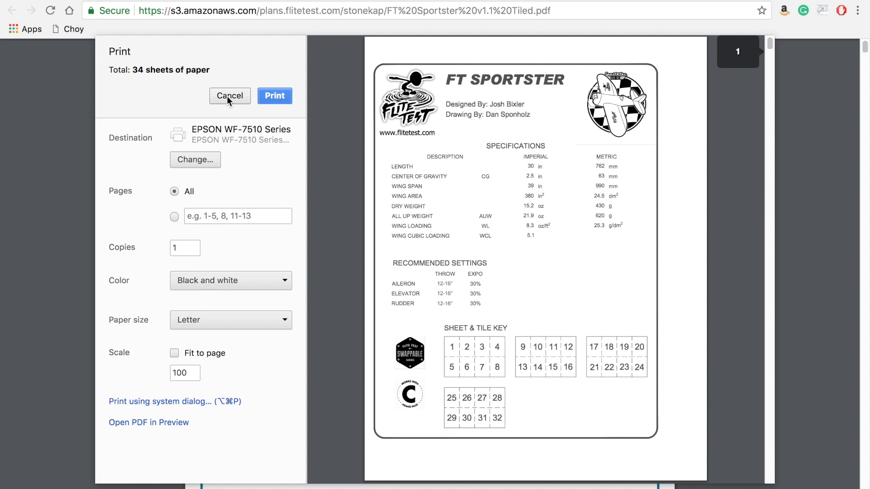
pyautogui.click(230, 96)
pyautogui.write('adobe ac')
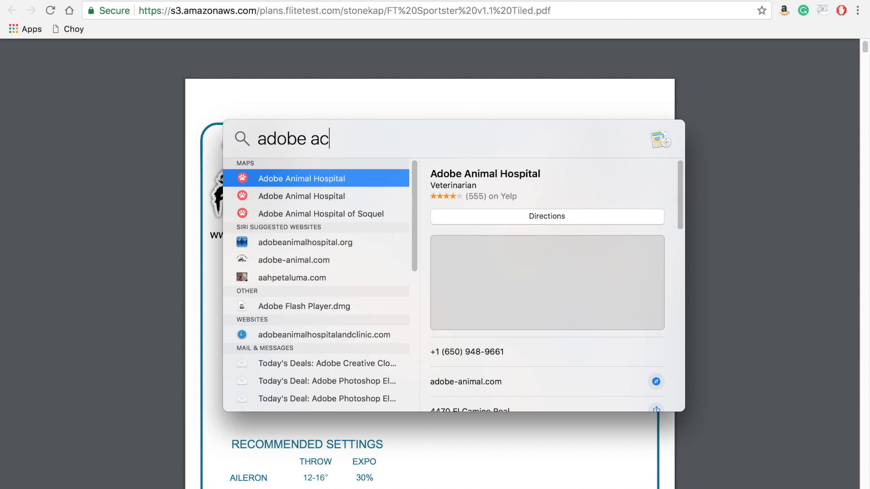
# Step: Launch Adobe Acrobat Reader DC and open FT Sportster v1.1 Tiled.pdf at page 1
pyautogui.press('Escape')
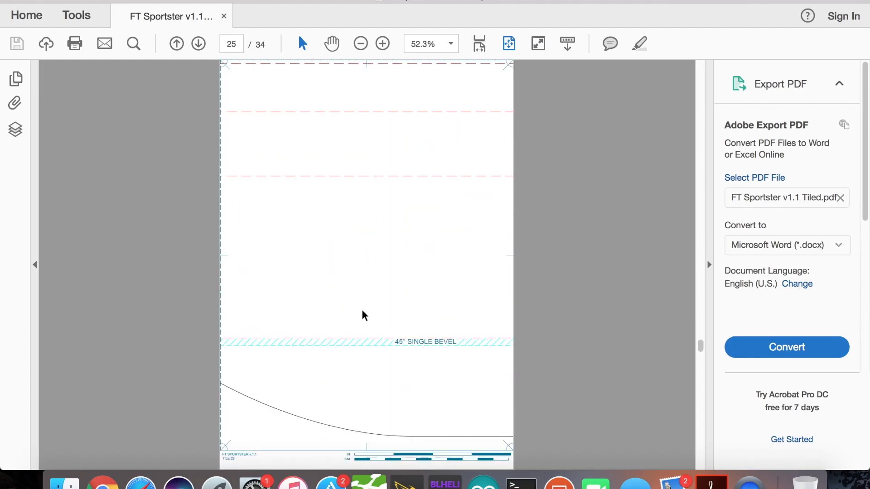
pyautogui.scroll(-3)
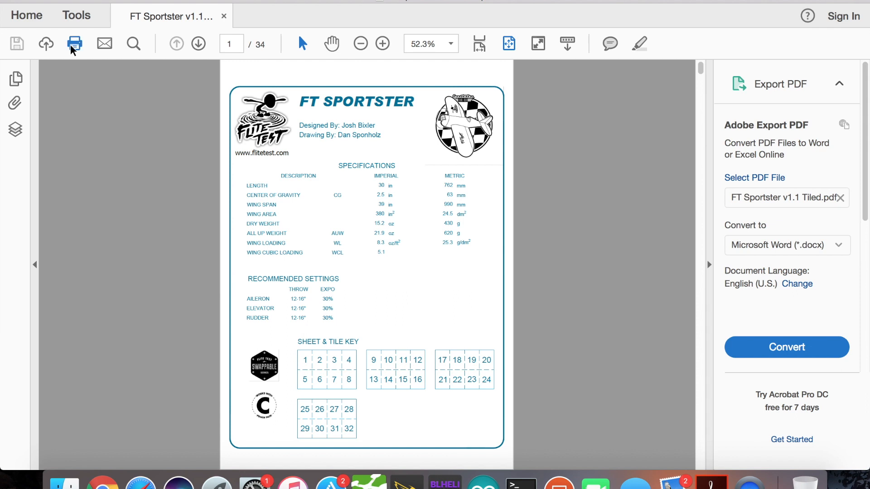
pyautogui.moveTo(78, 73)
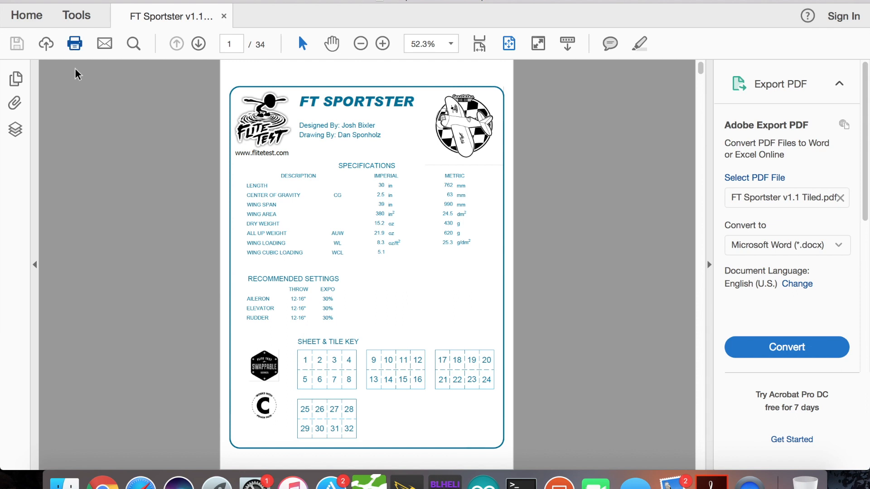
pyautogui.moveTo(81, 115)
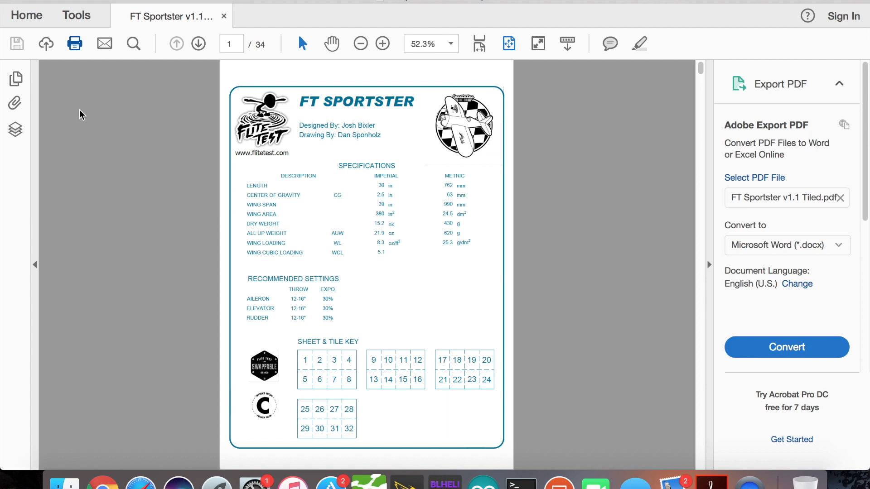
# Step: In Print, set Comments & Forms to Document and Custom Scale to 100%
pyautogui.click(74, 44)
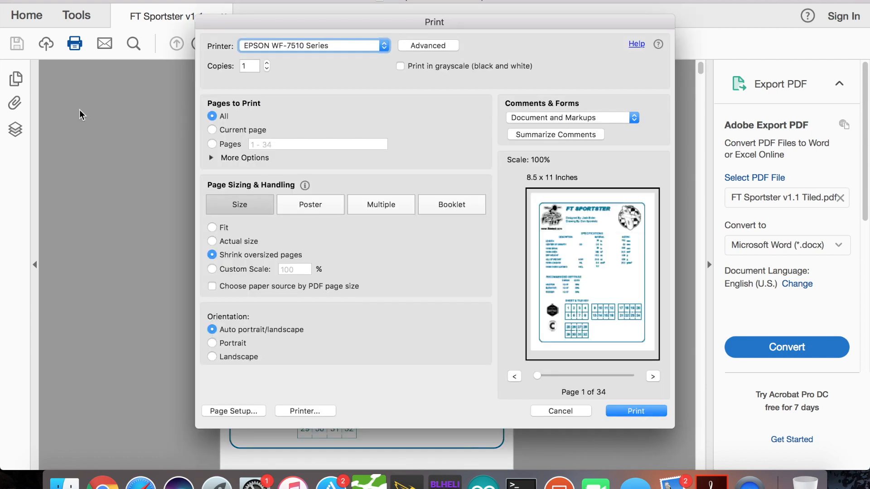
pyautogui.moveTo(279, 143)
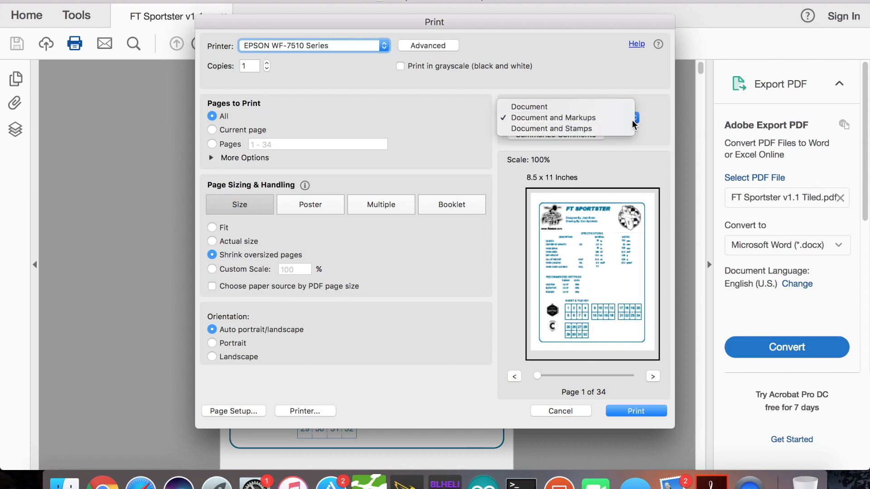
pyautogui.click(528, 106)
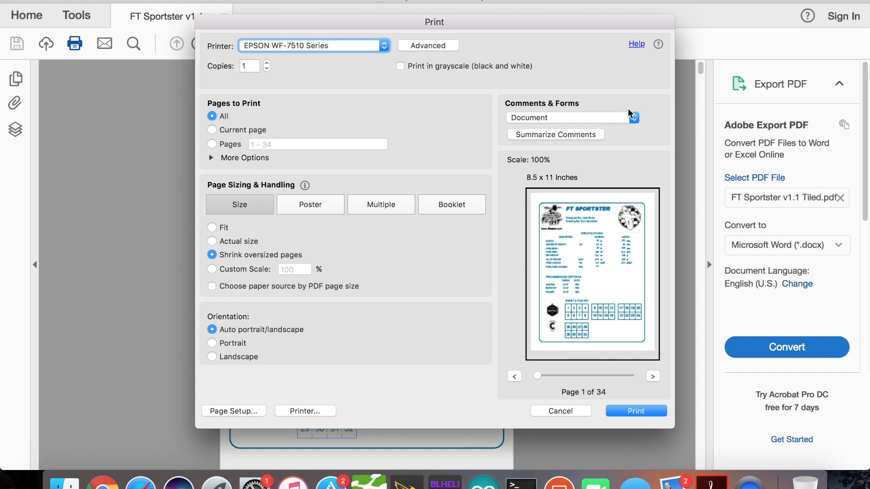
pyautogui.click(632, 117)
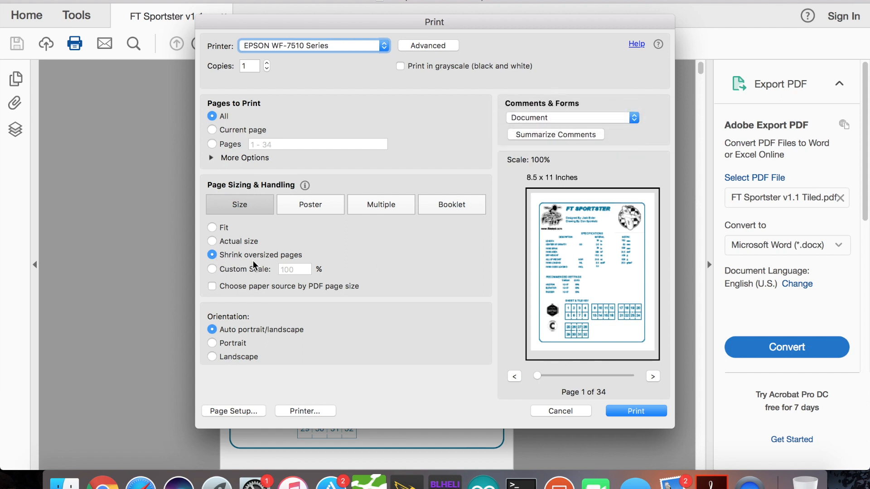
pyautogui.click(211, 269)
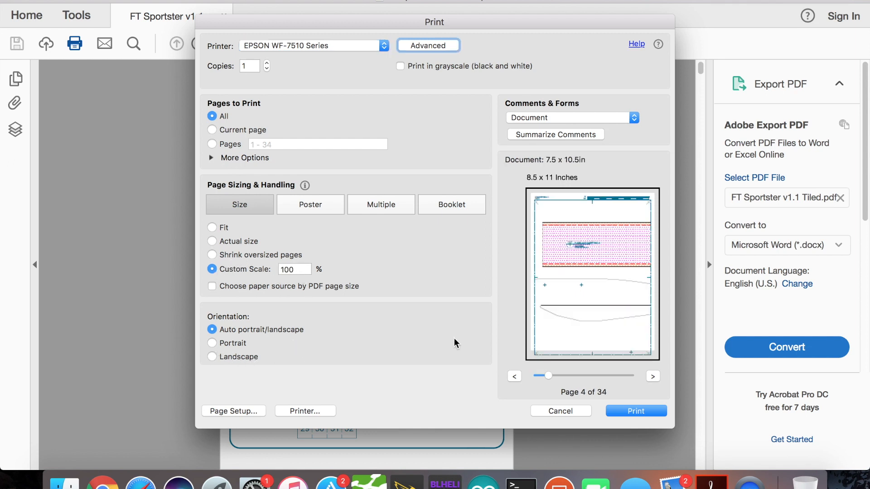
pyautogui.moveTo(402, 277)
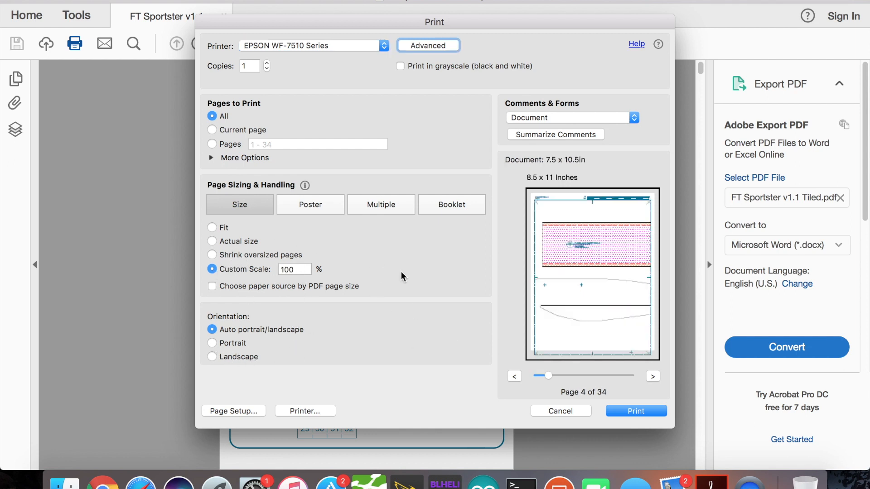
pyautogui.moveTo(635, 411)
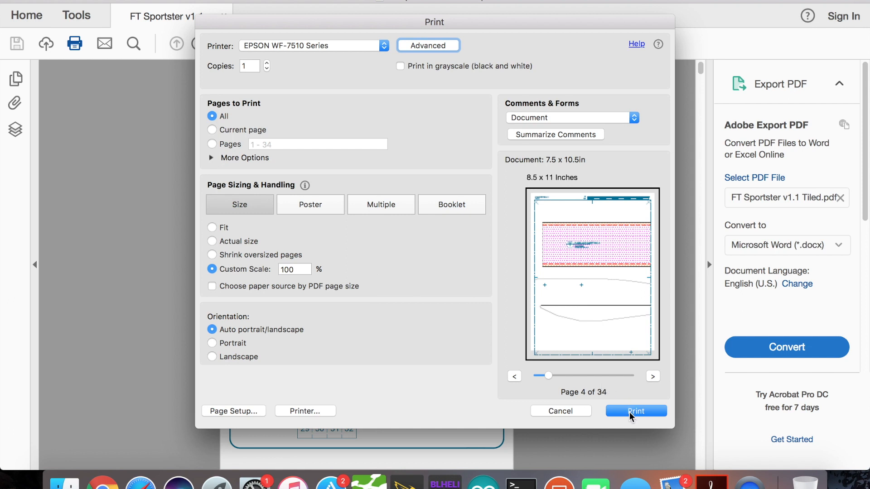
pyautogui.moveTo(625, 423)
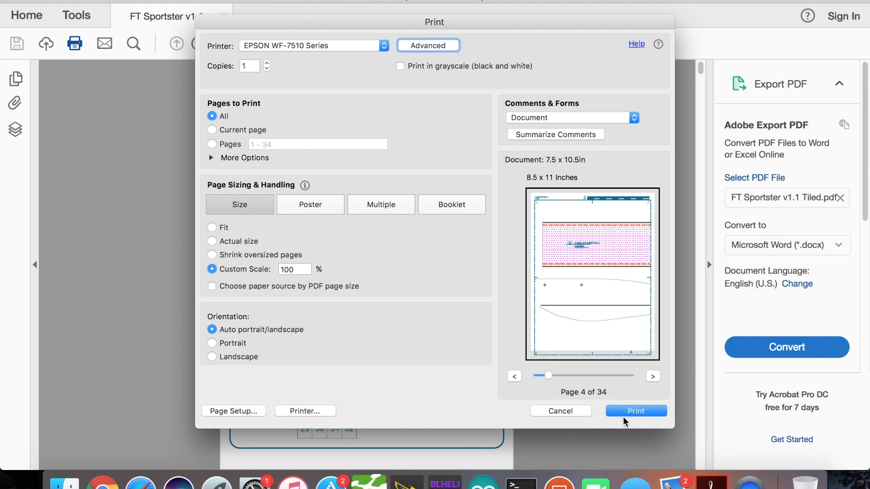
pyautogui.moveTo(544, 412)
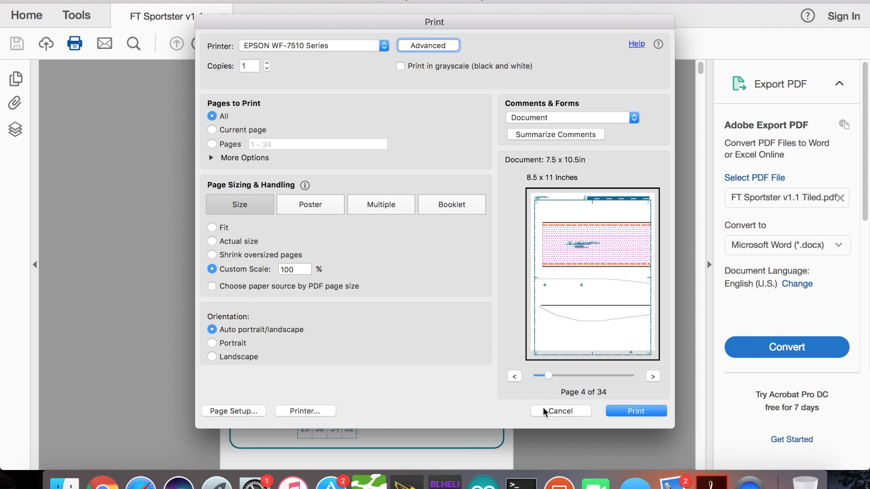
# Step: Cancel the Print dialog, scroll the plans, and return to page 1 of 34
pyautogui.click(560, 411)
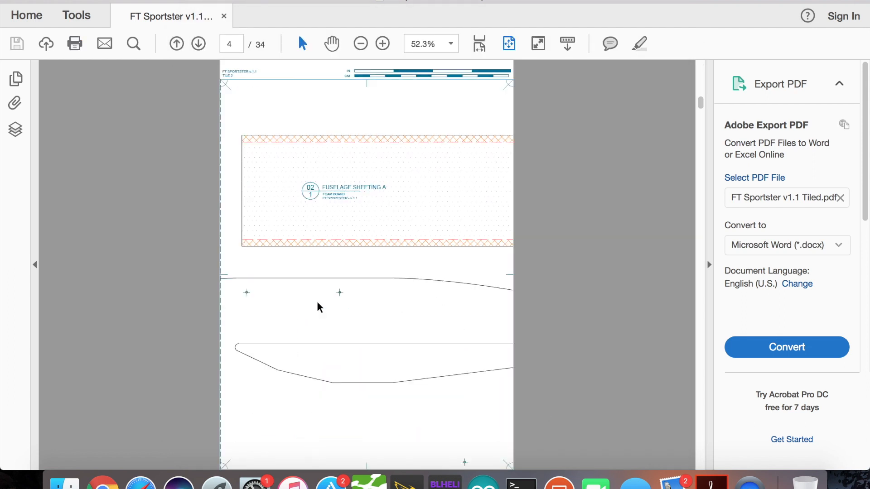
pyautogui.scroll(-3)
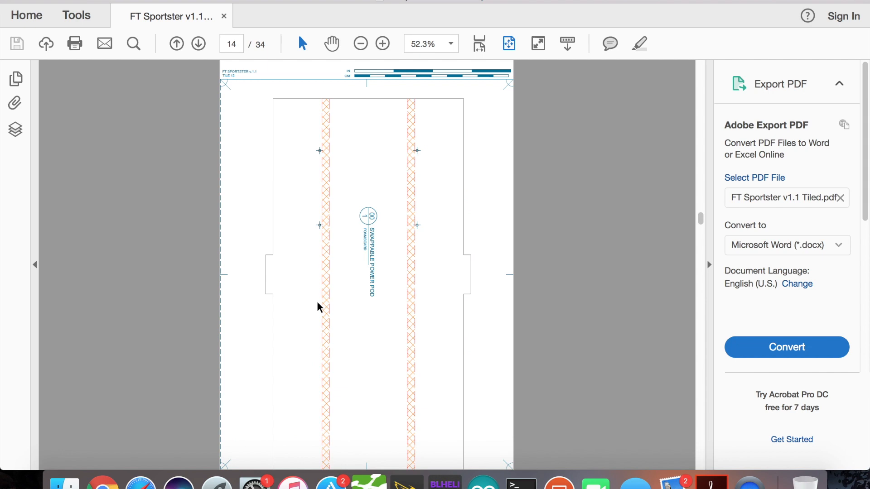
pyautogui.moveTo(353, 237)
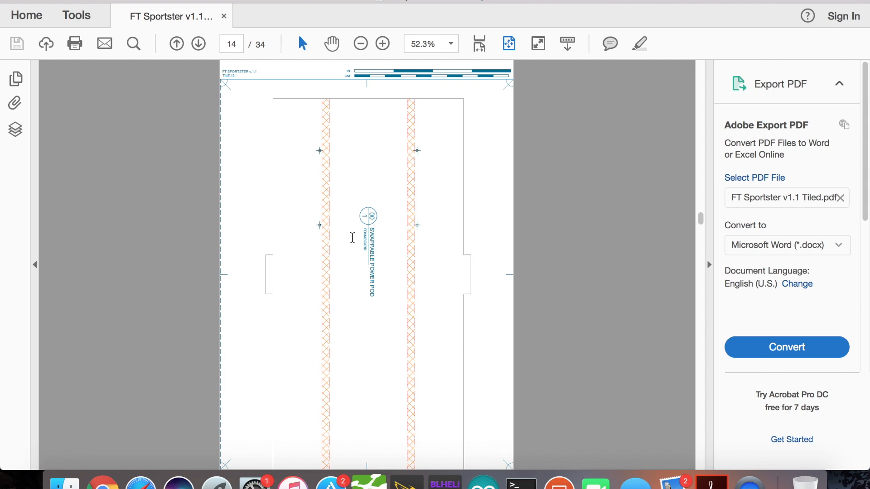
pyautogui.click(176, 44)
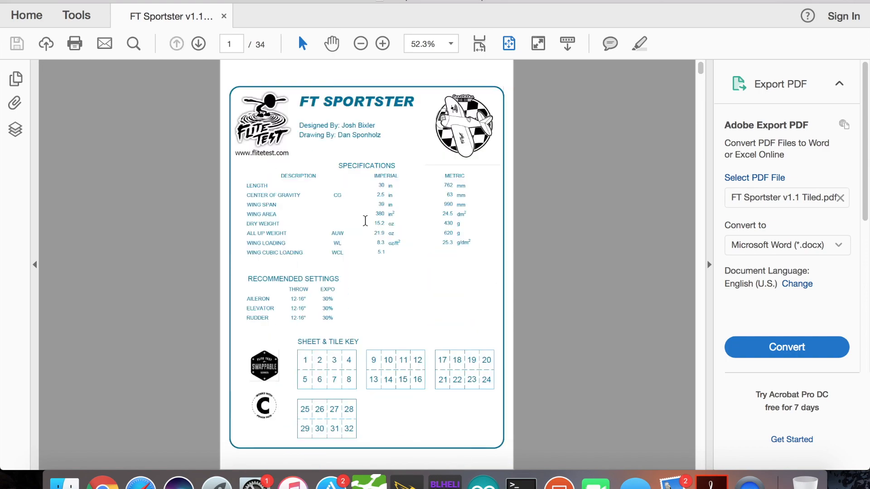